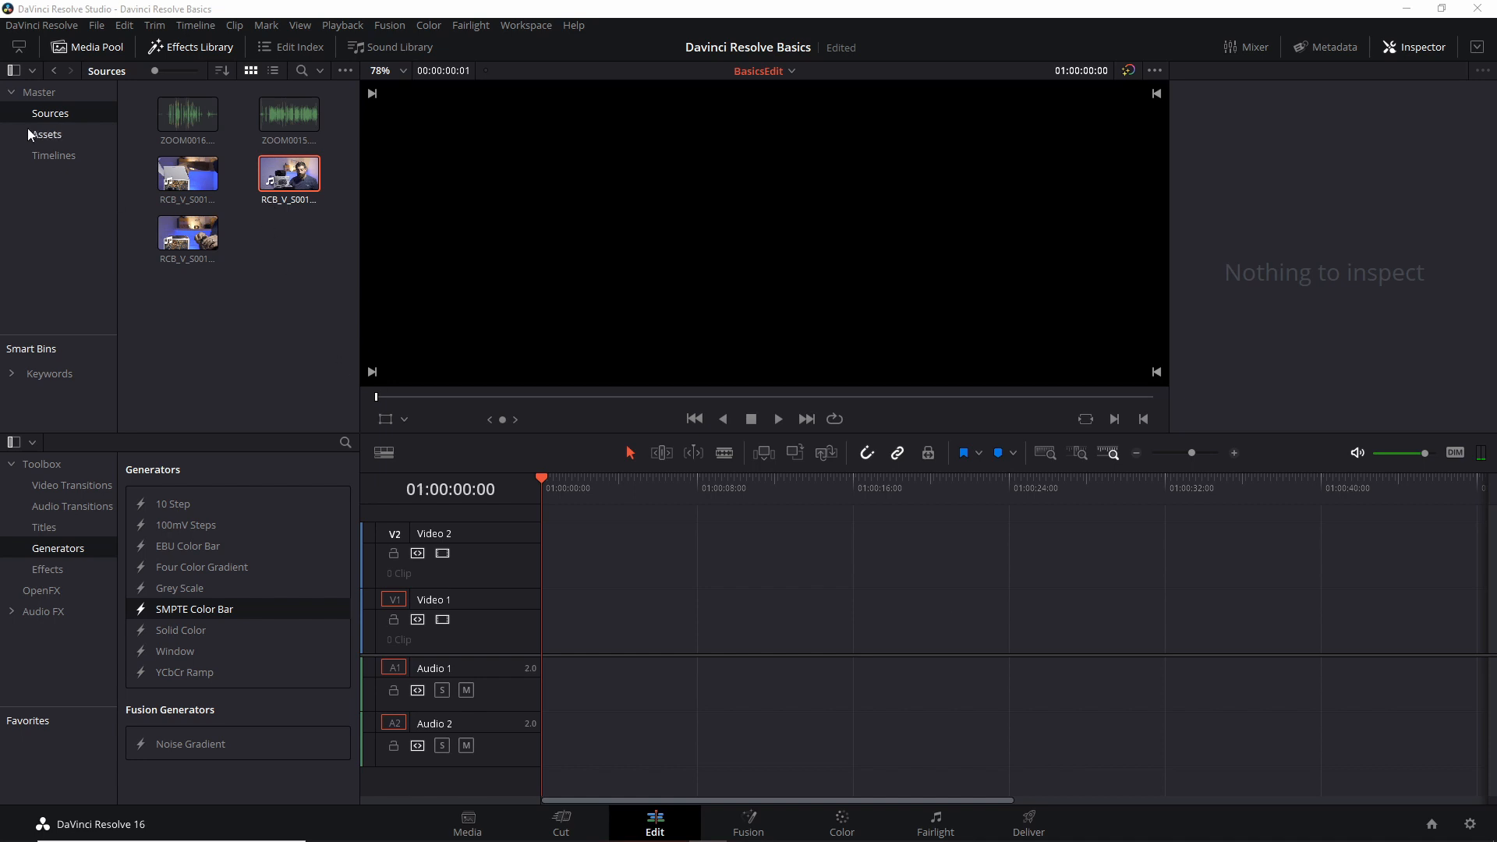
Step: Open the Timelines bin in the Media Pool and select the SecondTimeline thumbnail
{"action": "left_click", "coordinate": [54, 155]}
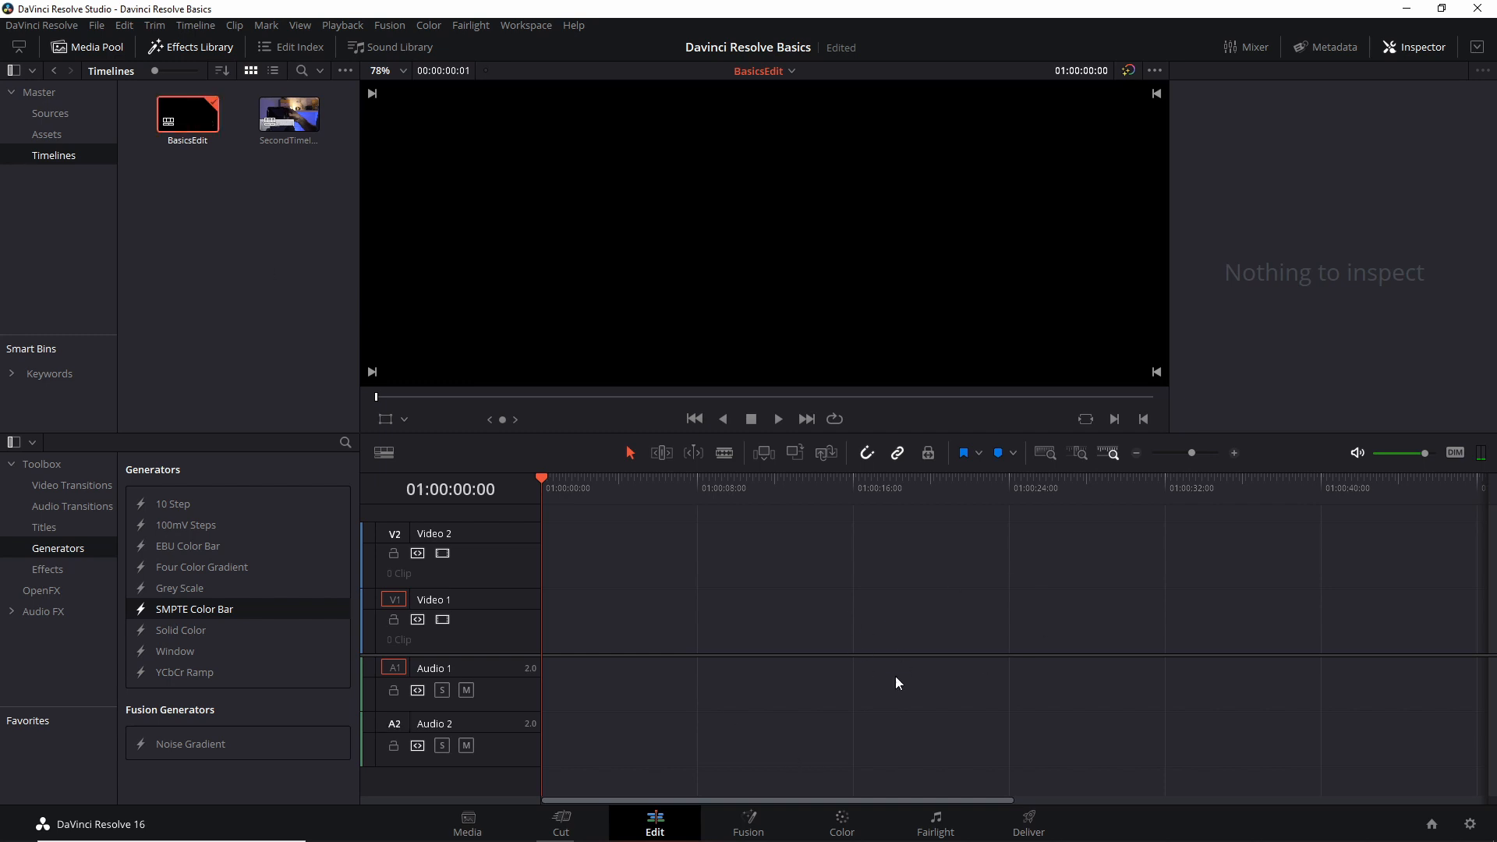
{"action": "mouse_move", "coordinate": [262, 221]}
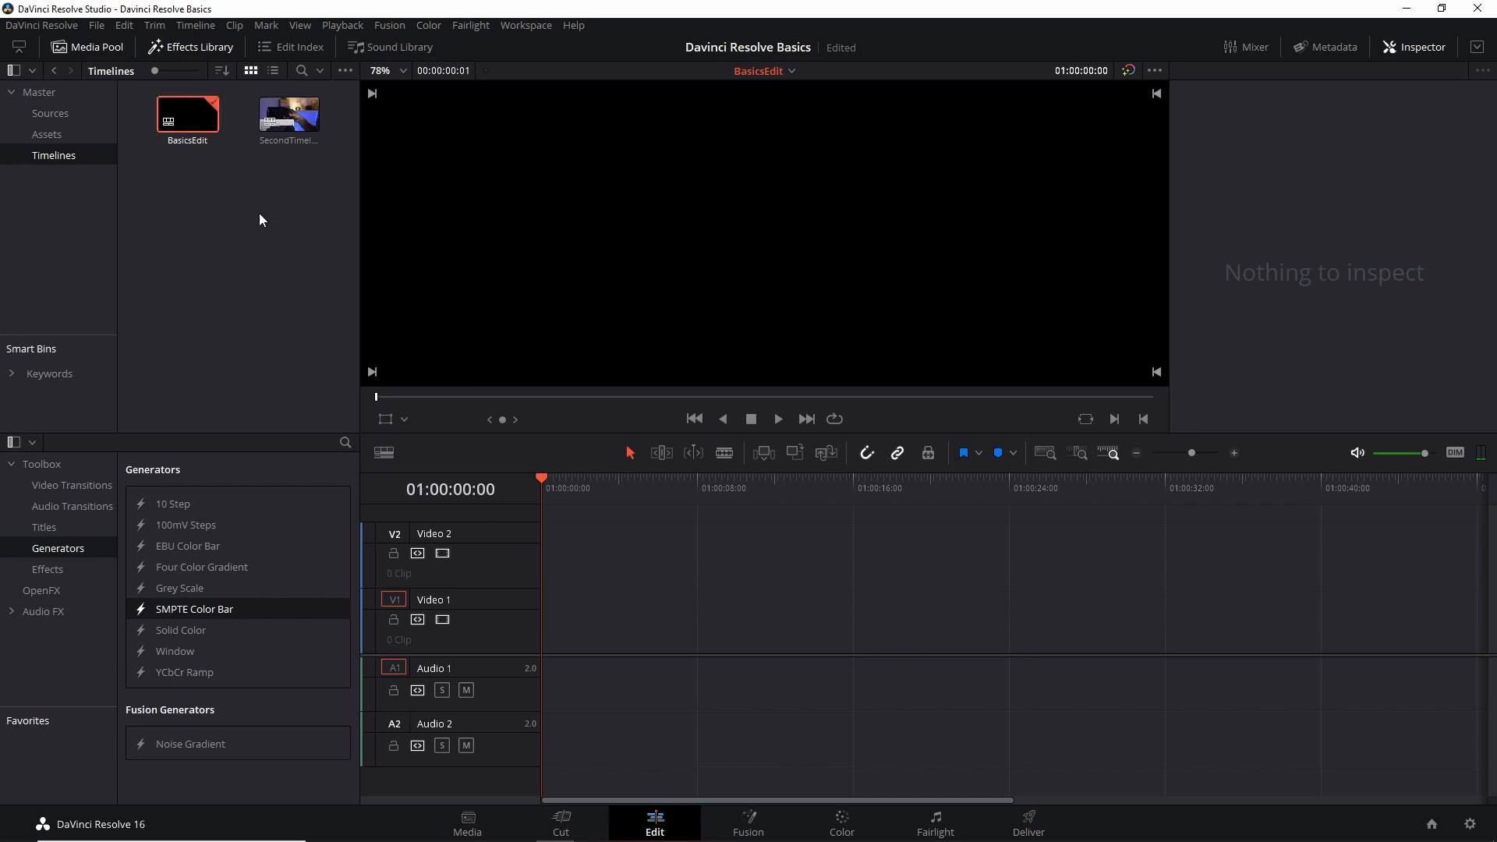
{"action": "left_click", "coordinate": [288, 114]}
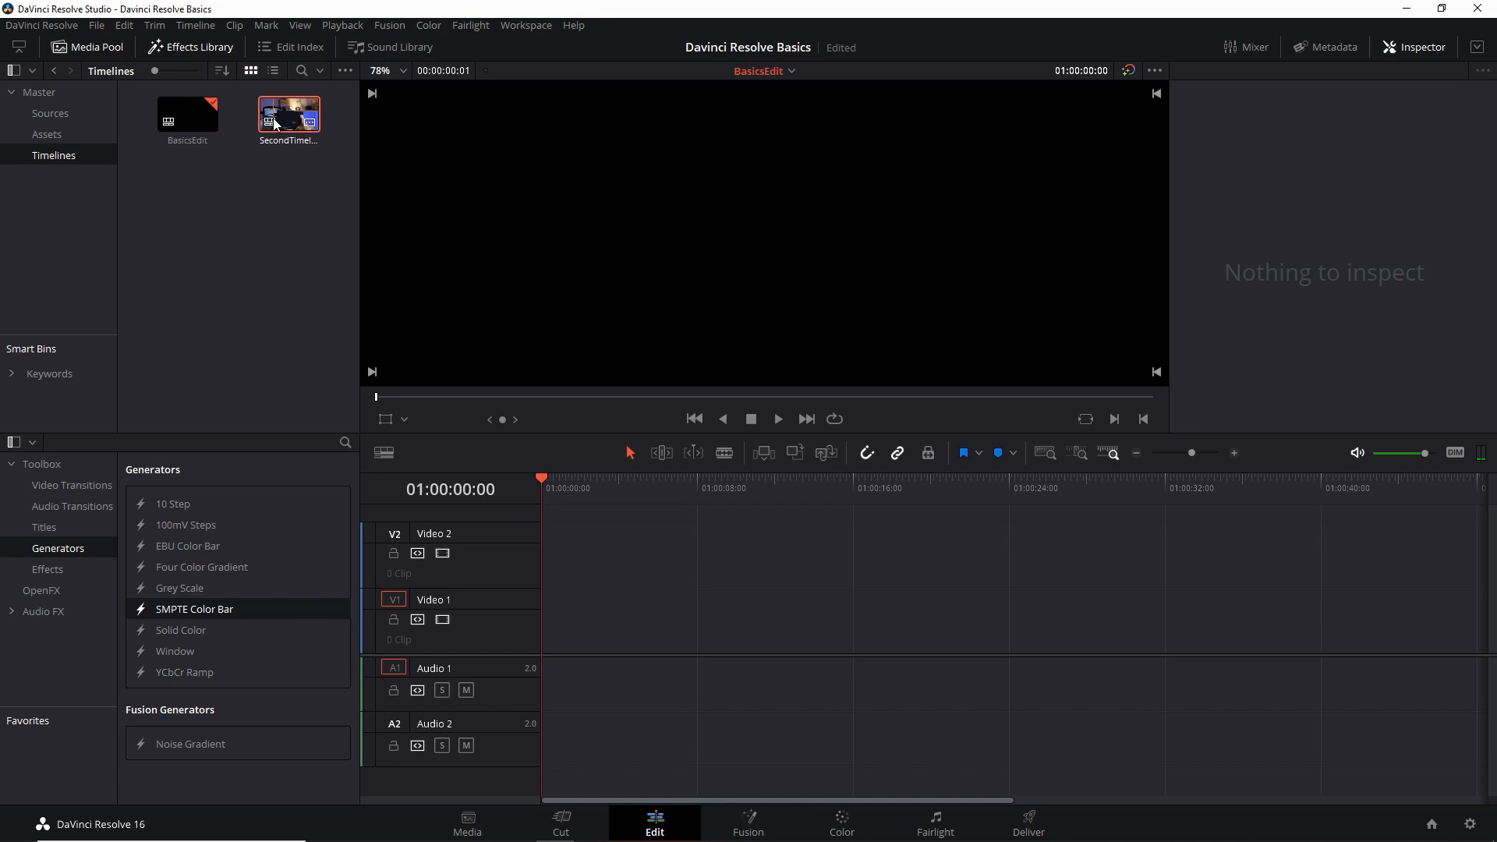
Step: Load SecondTimeline into the timeline editor, showing its RCB_V clip with linked audio
{"action": "double_click", "coordinate": [288, 115]}
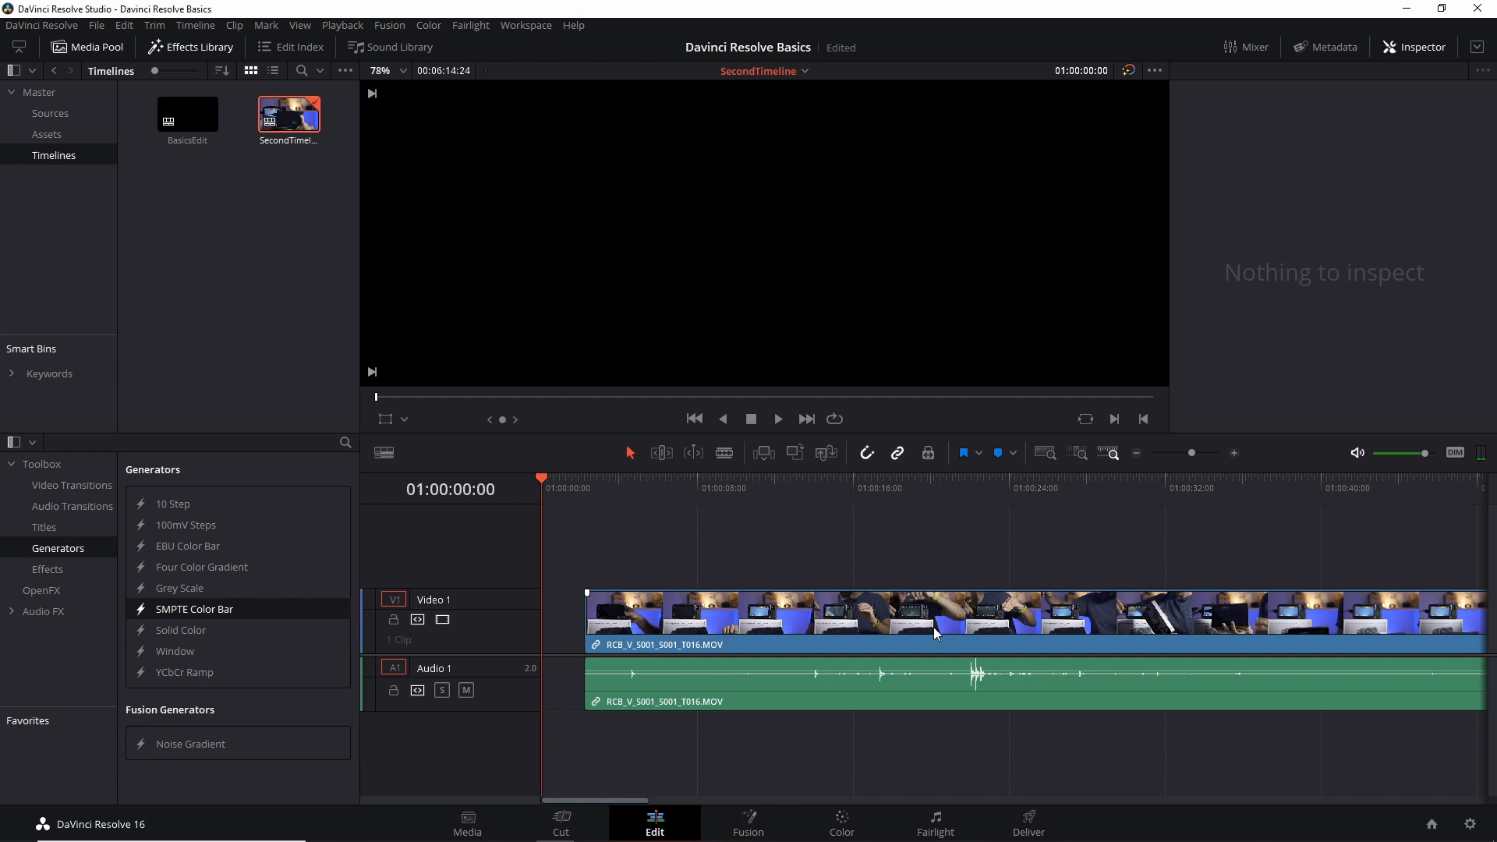
{"action": "mouse_move", "coordinate": [791, 140]}
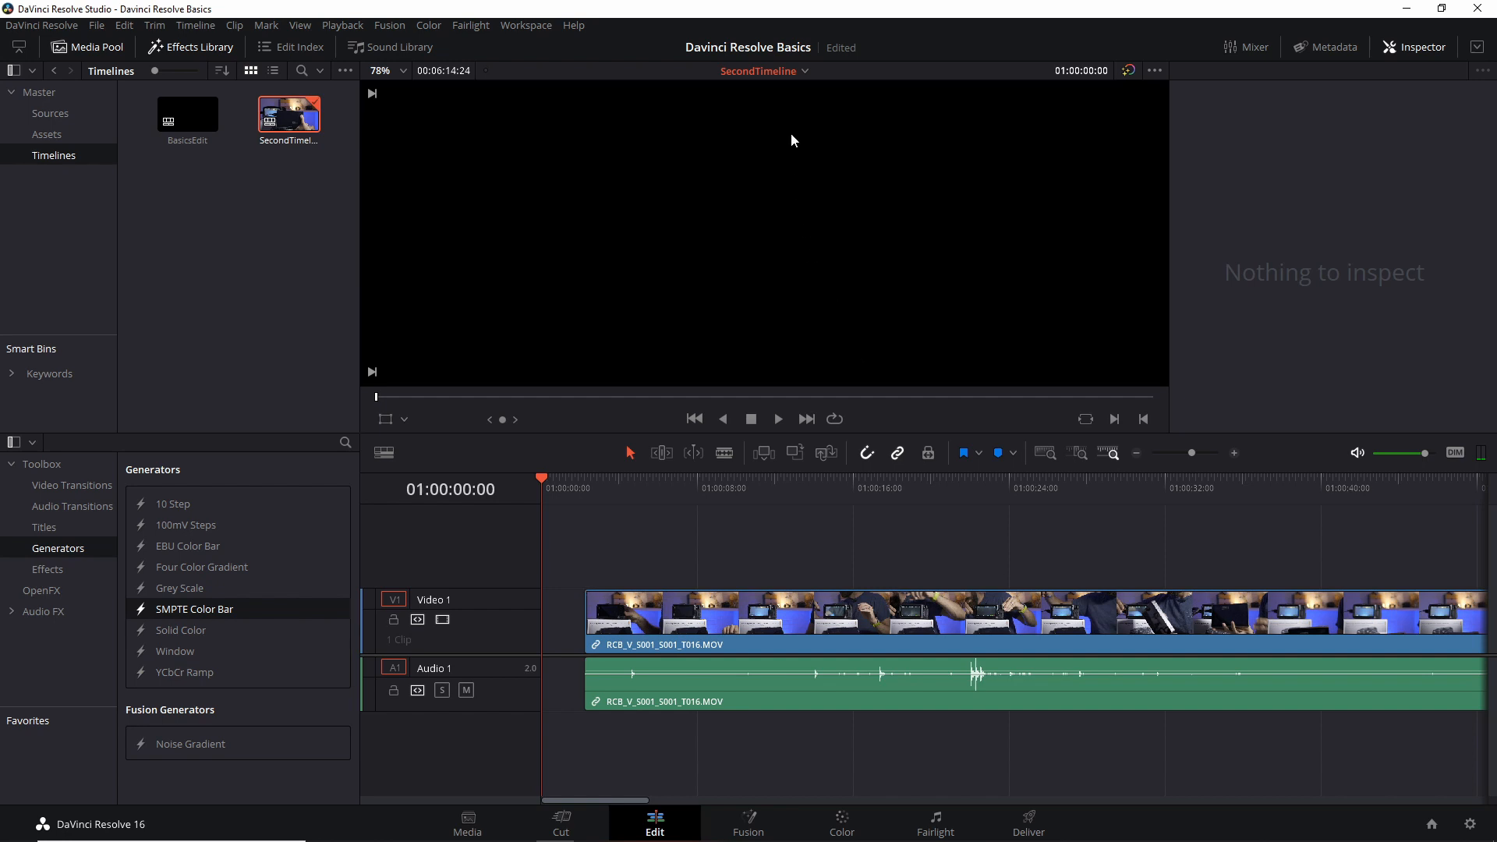
{"action": "left_click", "coordinate": [804, 71]}
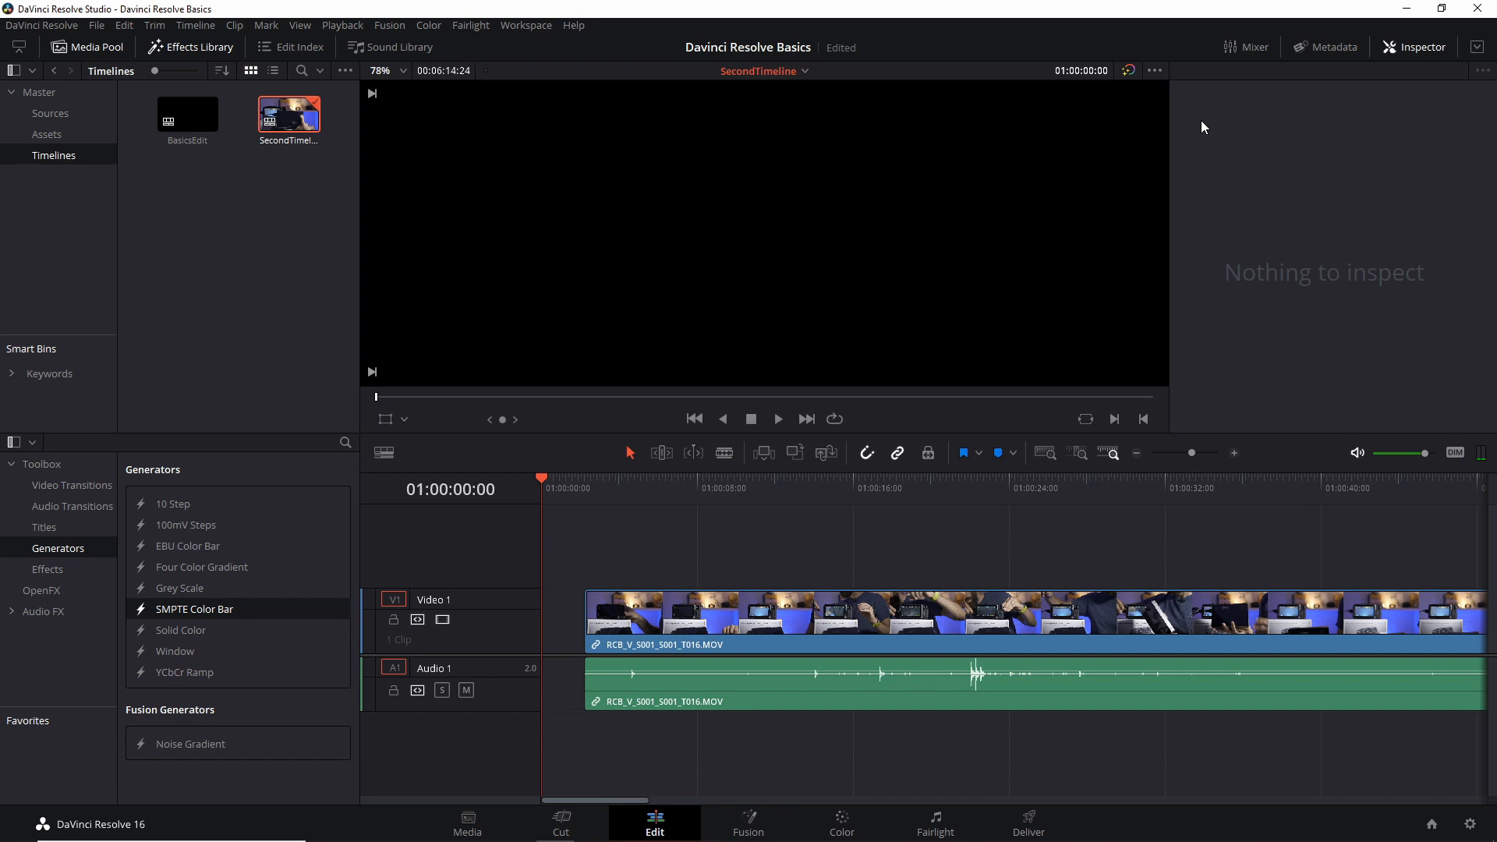
{"action": "mouse_move", "coordinate": [1165, 129]}
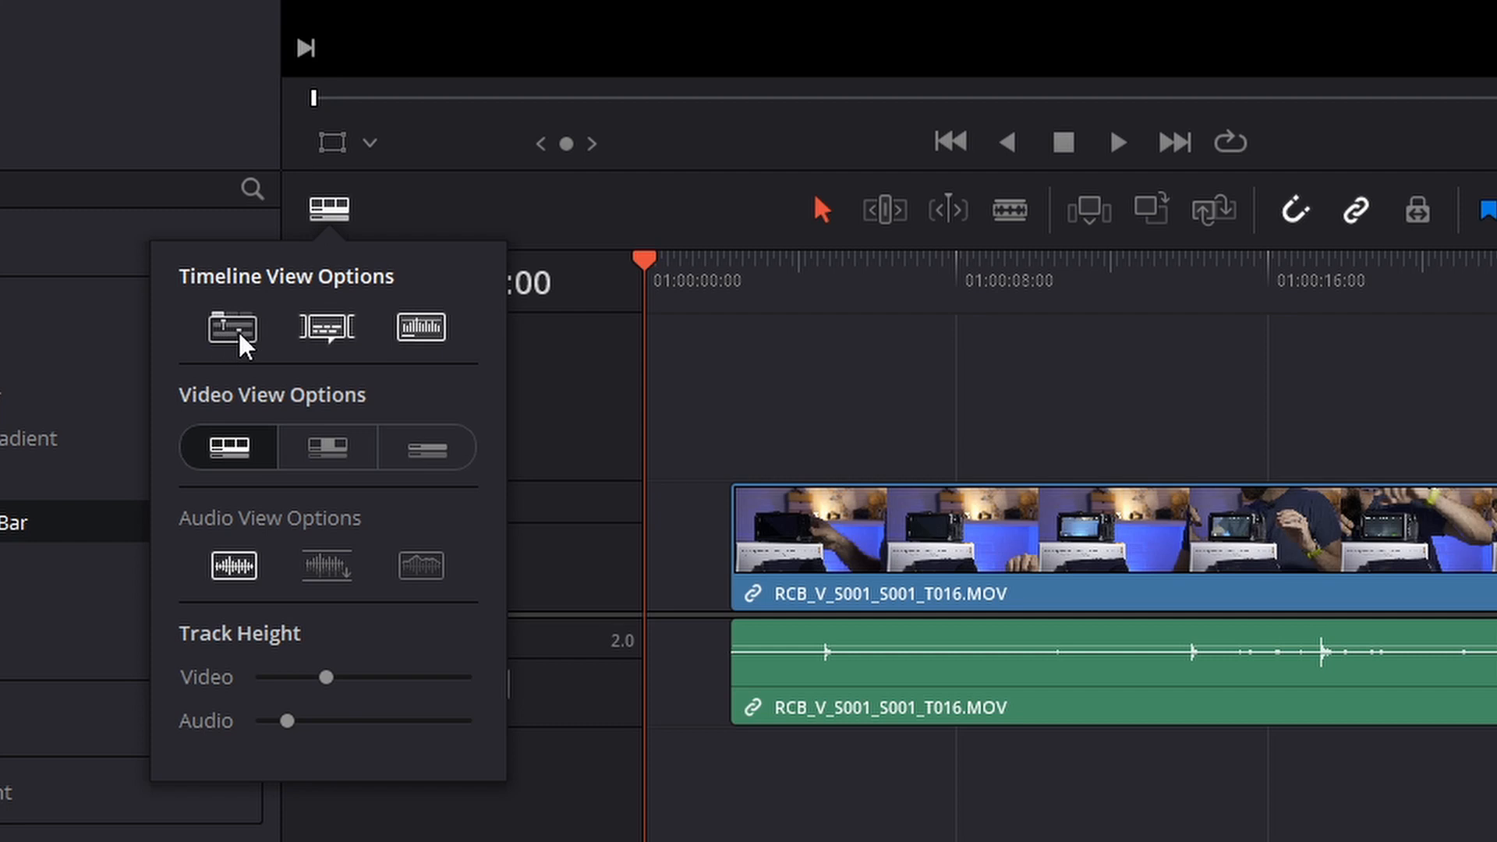
{"action": "mouse_move", "coordinate": [229, 328]}
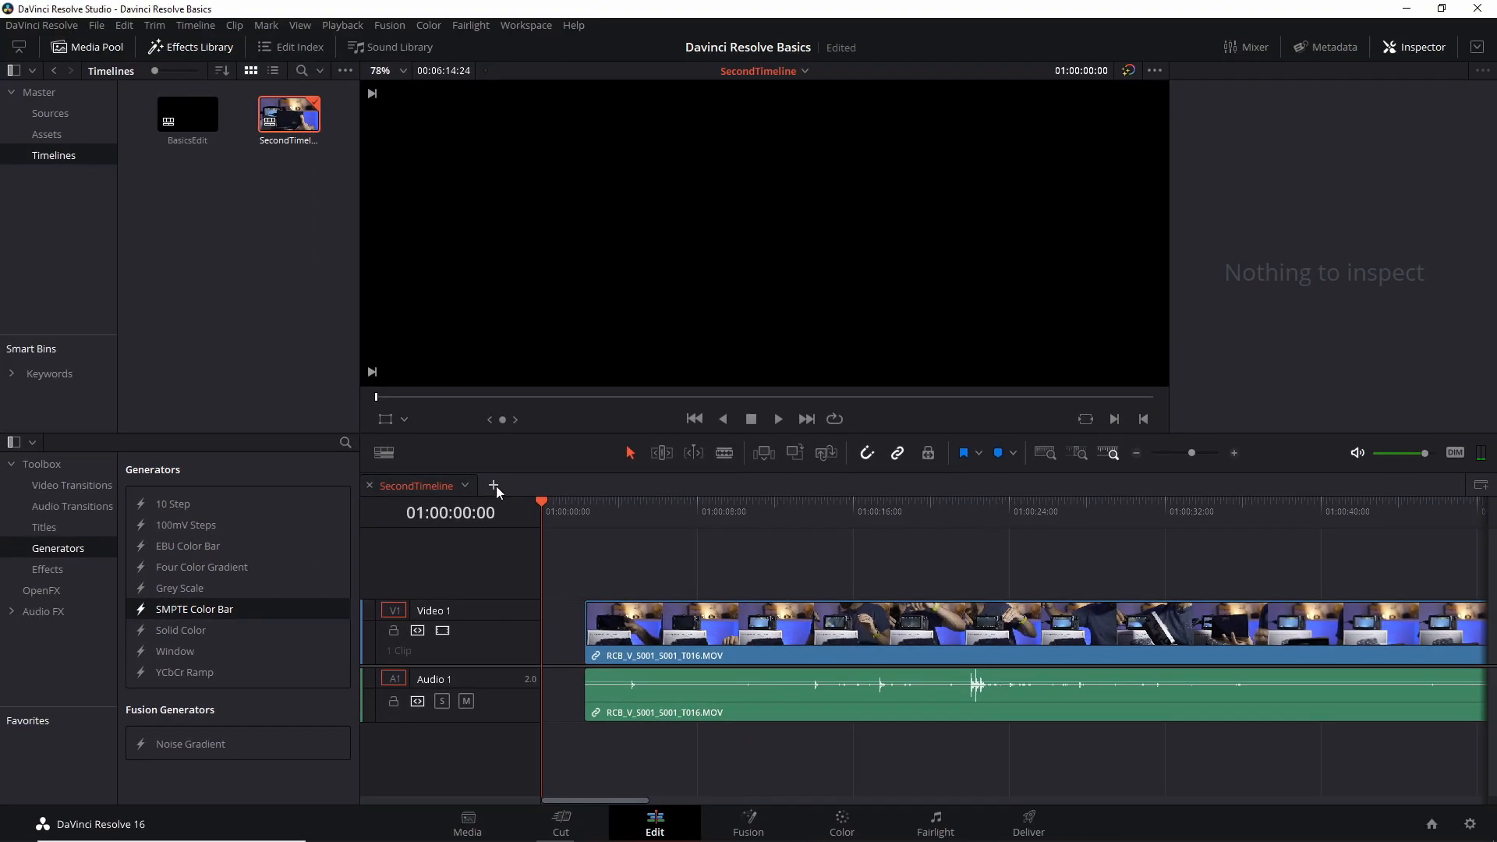
{"action": "left_click", "coordinate": [493, 486]}
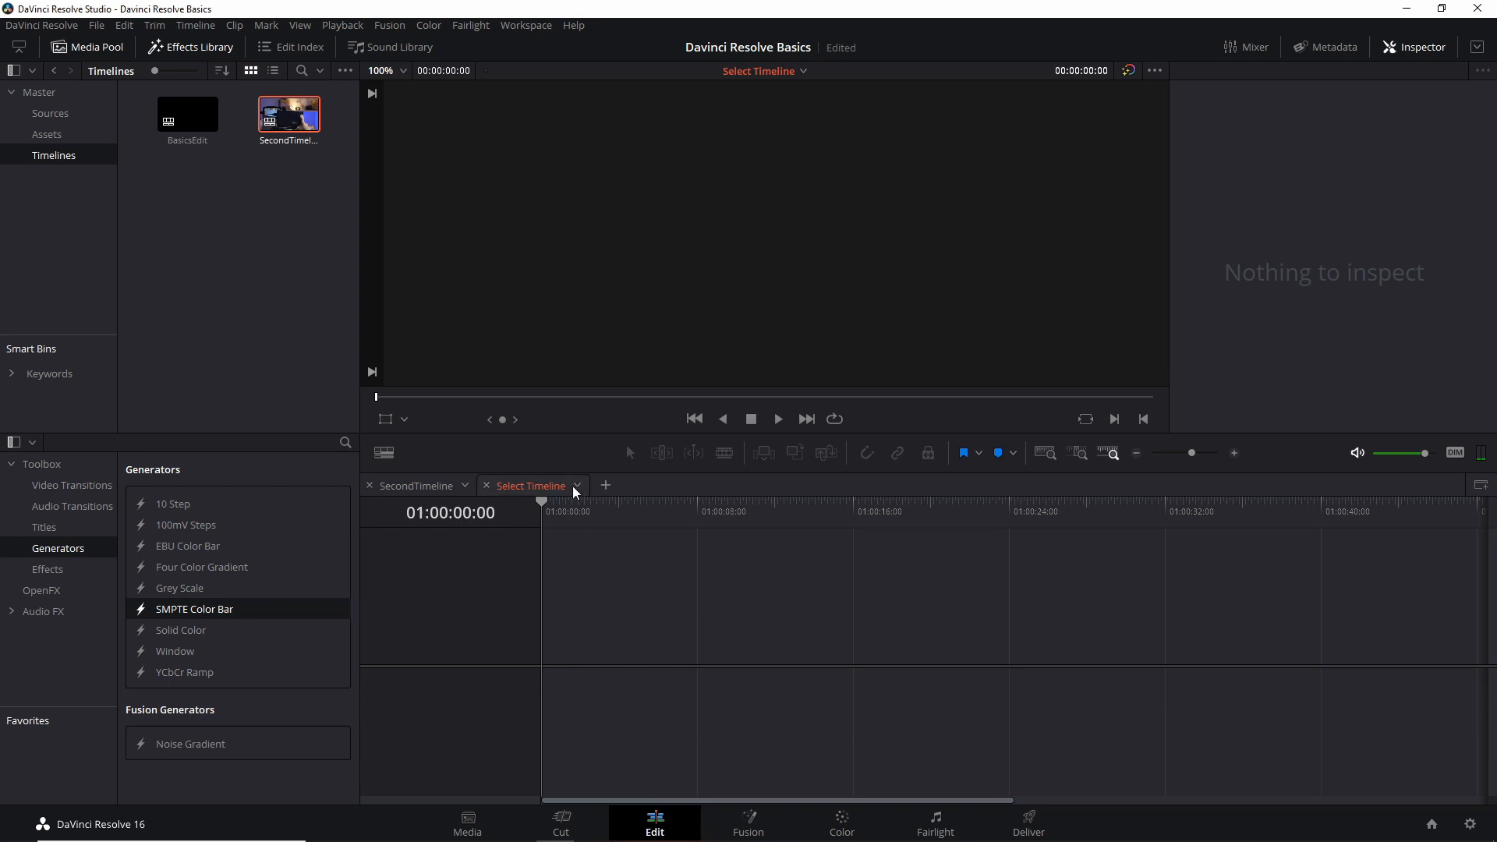
{"action": "mouse_move", "coordinate": [609, 582]}
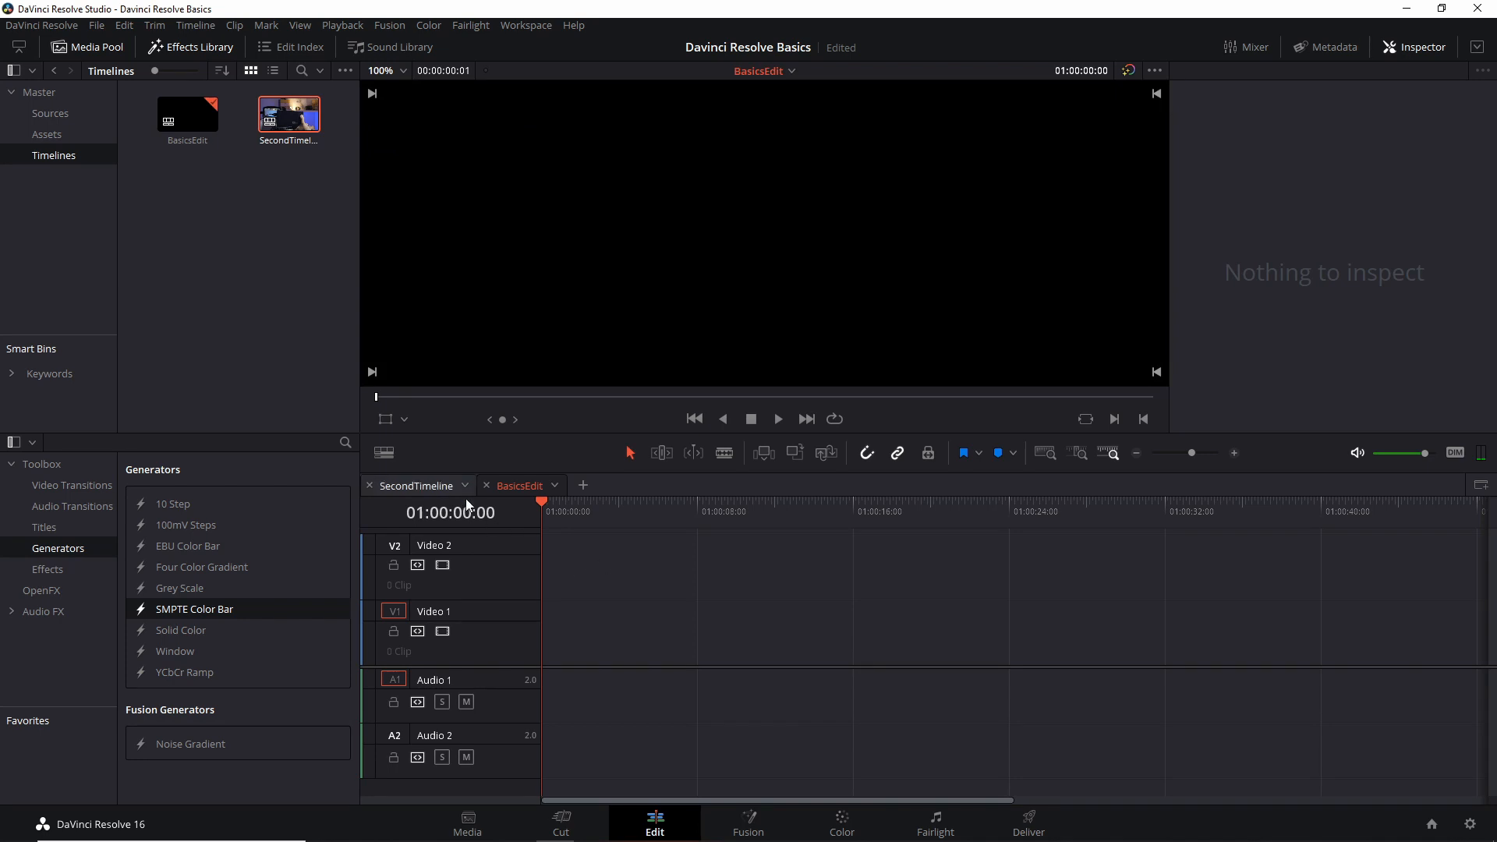
{"action": "left_click", "coordinate": [416, 485]}
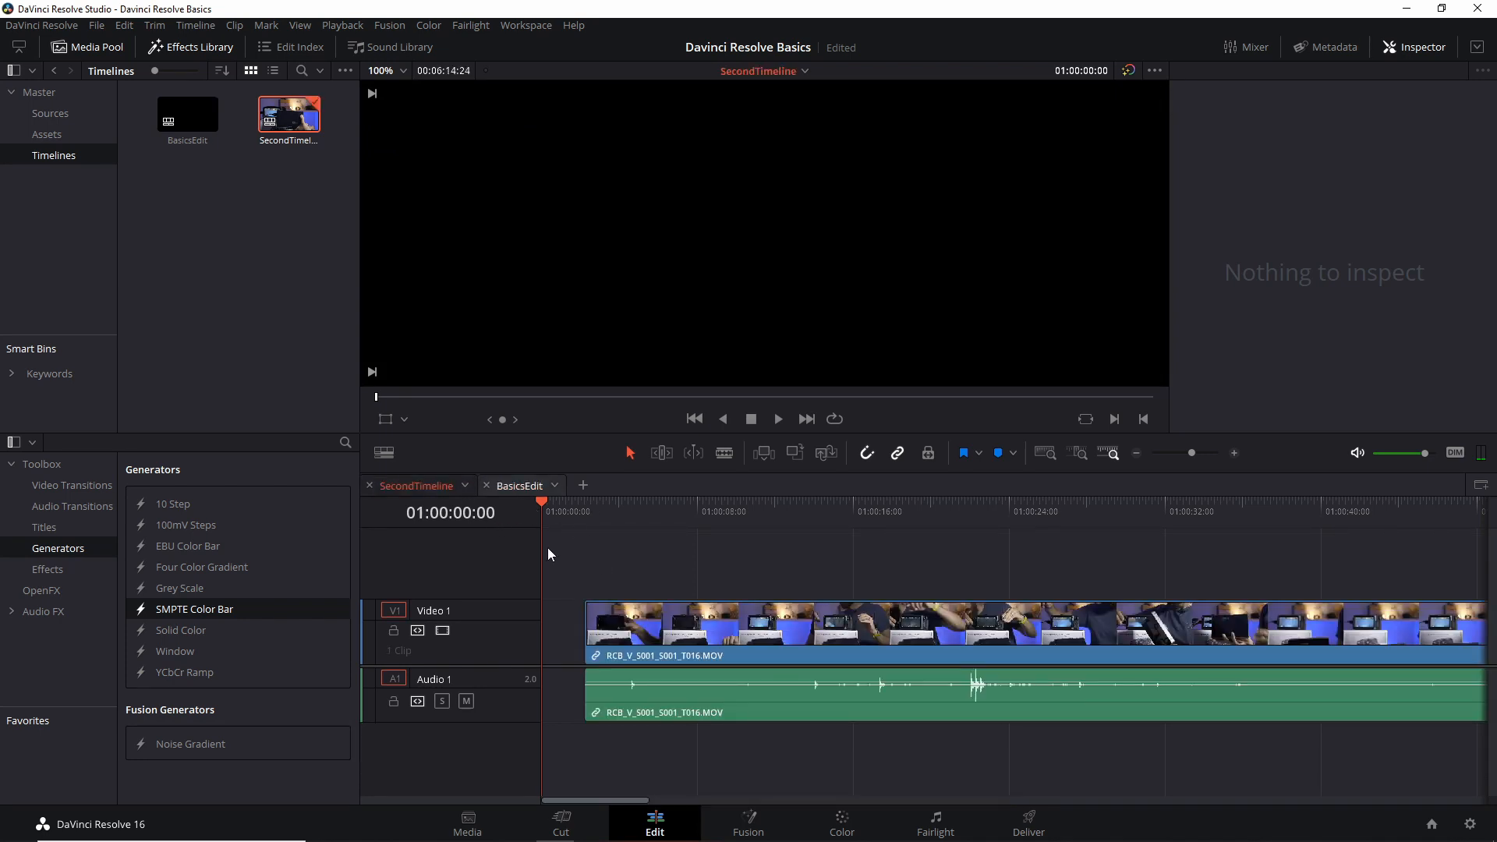
{"action": "left_click", "coordinate": [519, 485]}
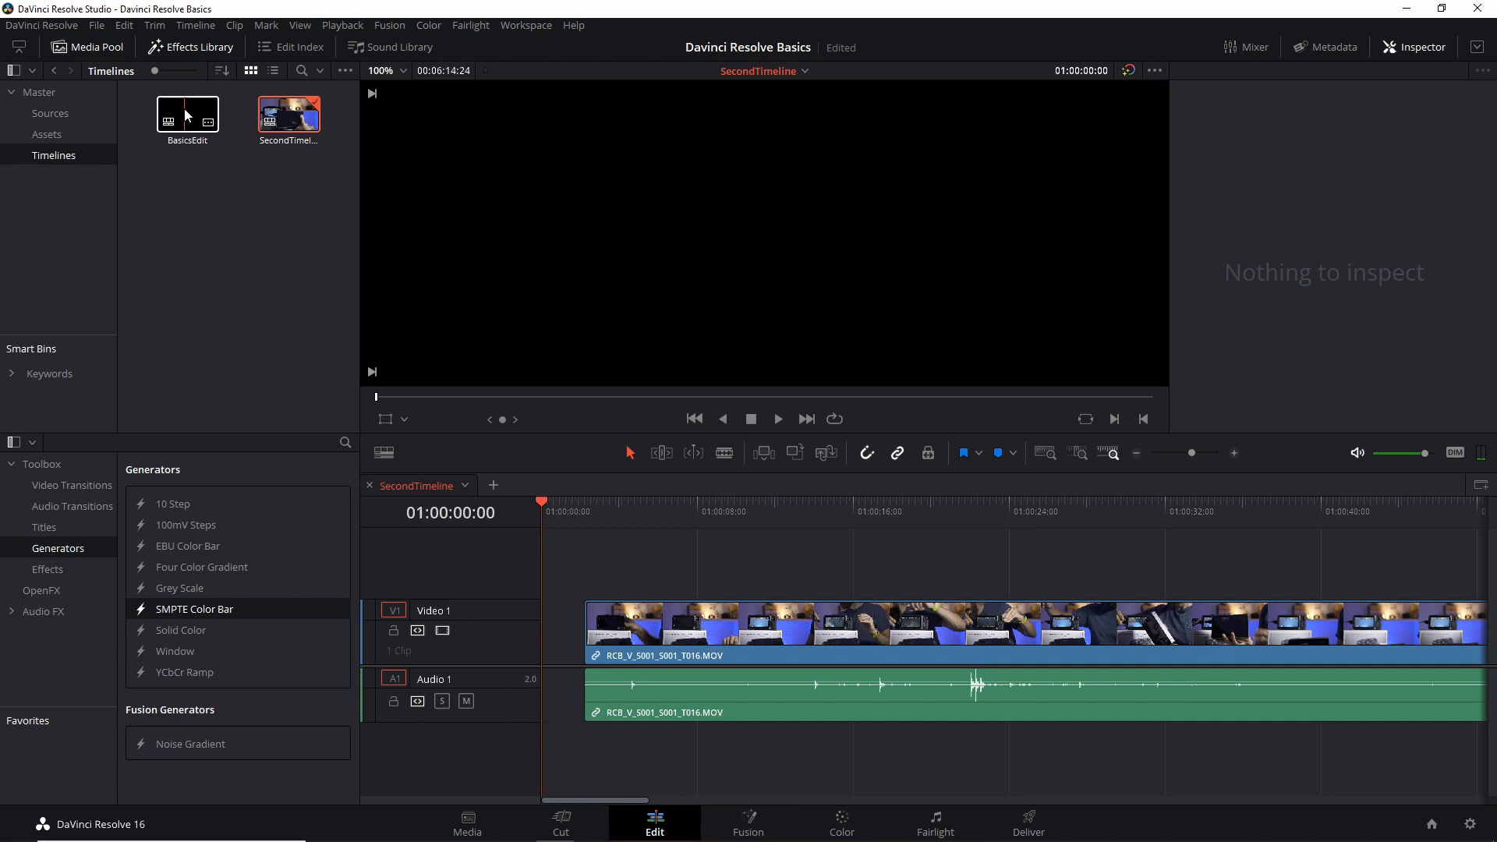
Step: Open BasicsEdit as a second stacked tab beside SecondTimeline
{"action": "left_click", "coordinate": [187, 114]}
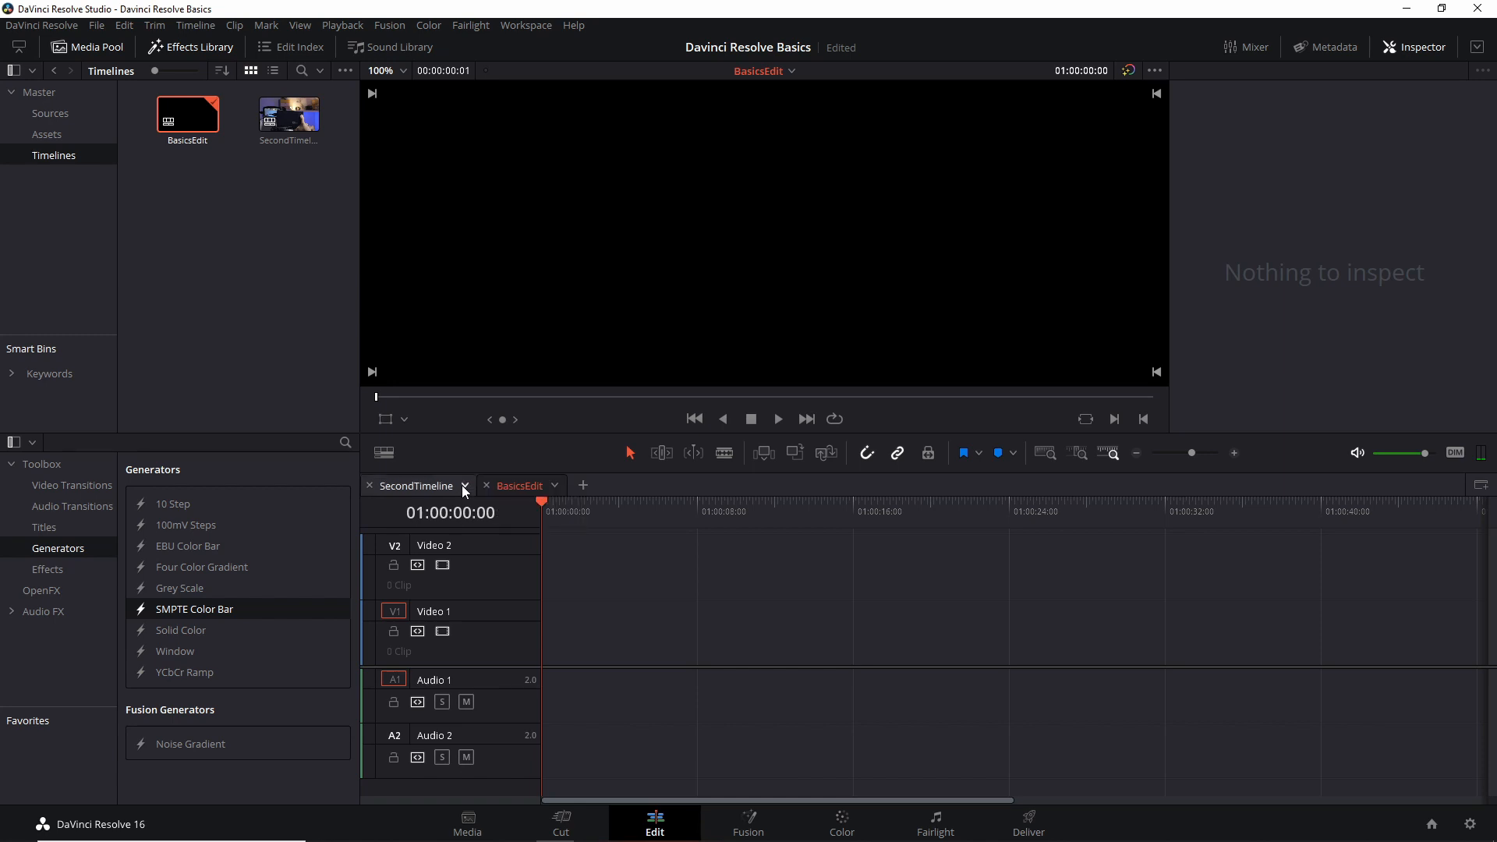
Step: Check the SecondTimeline tab's timeline list, then open the Timeline View Options panel
{"action": "left_click", "coordinate": [554, 486]}
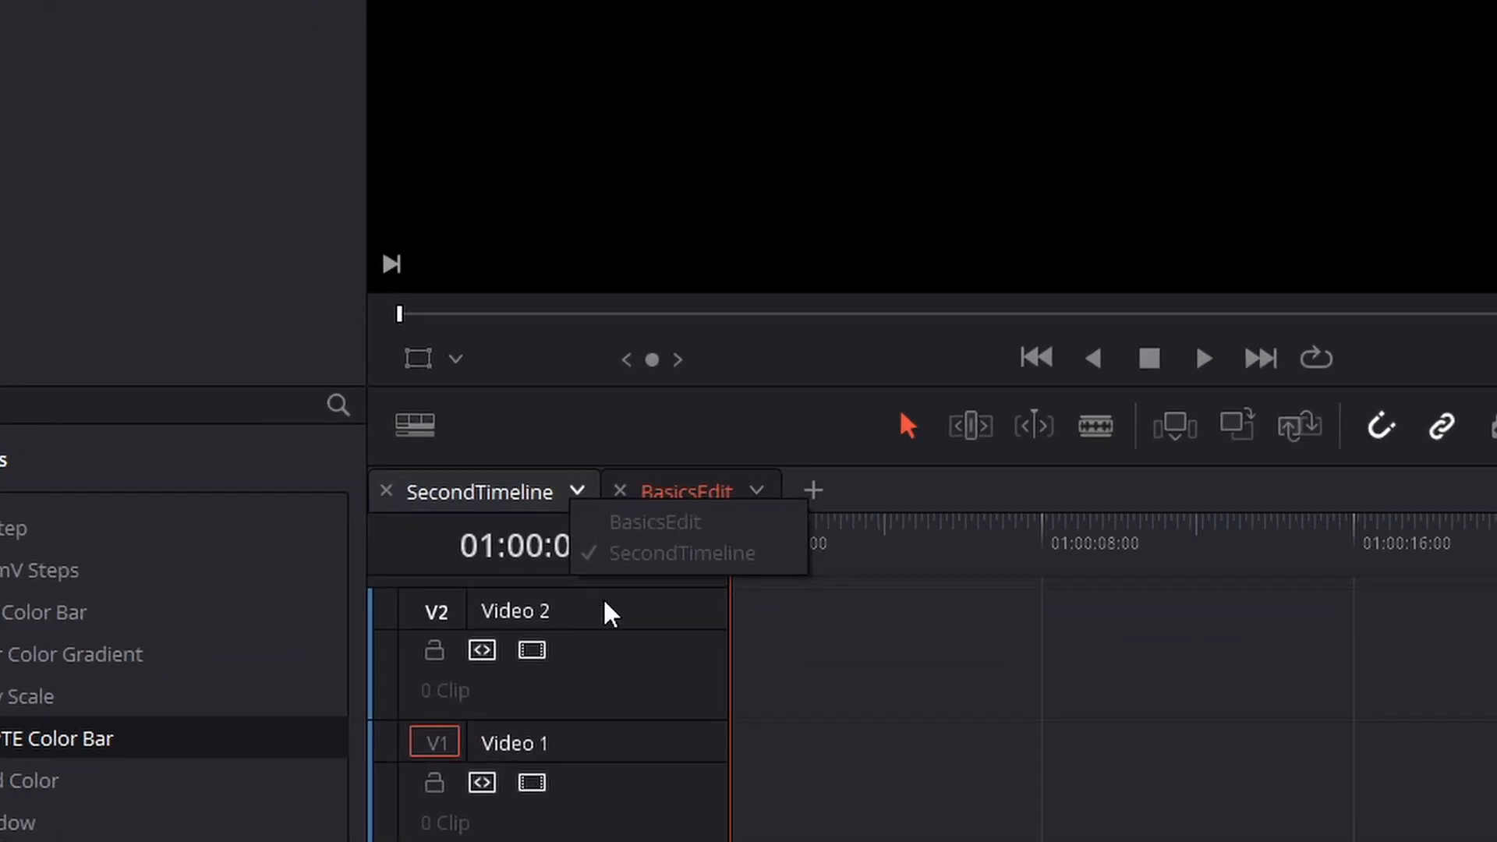
{"action": "mouse_move", "coordinate": [630, 587]}
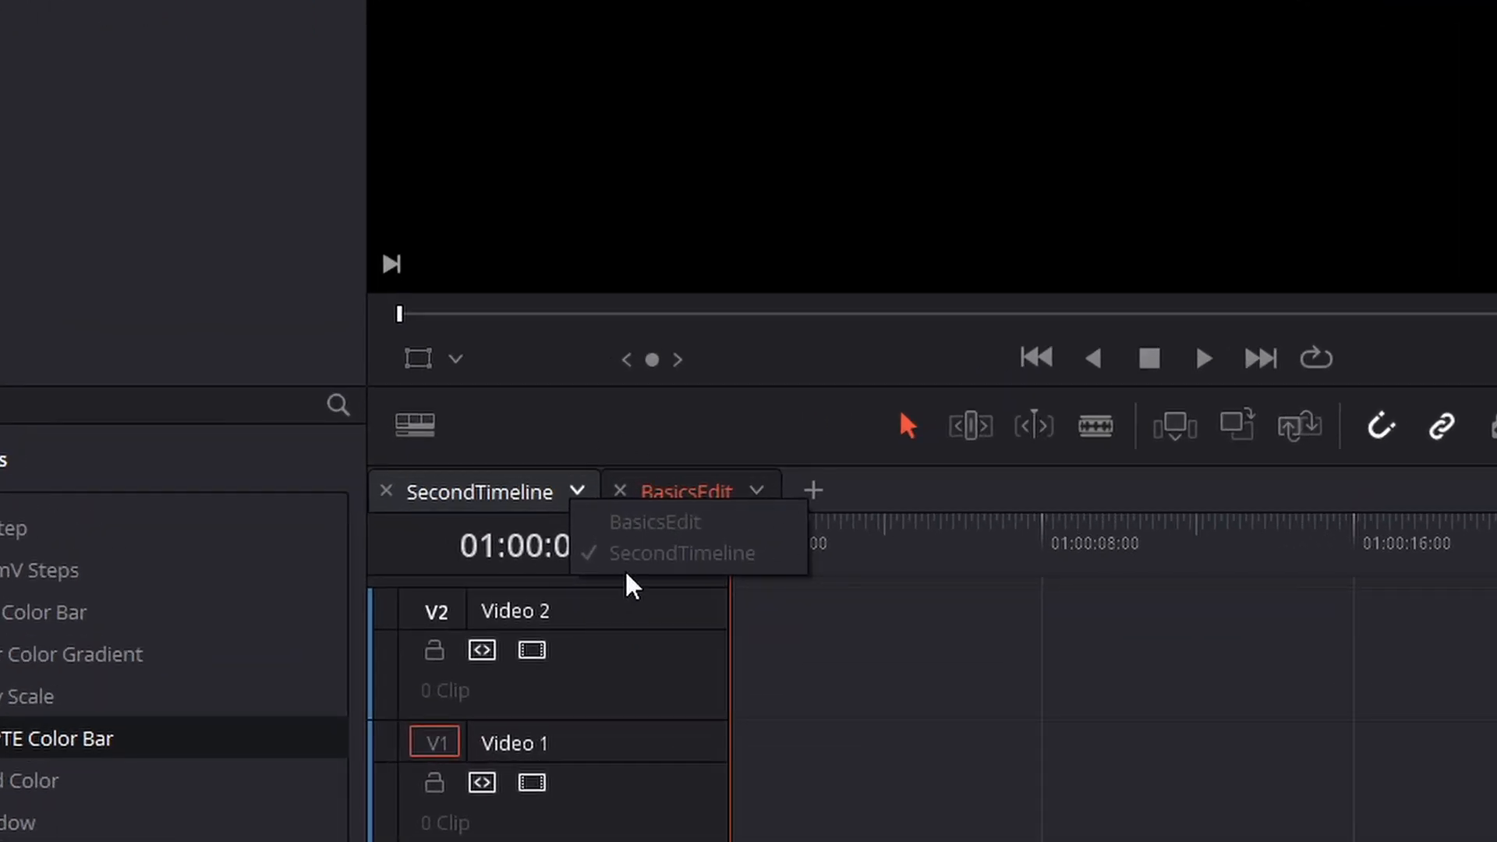
{"action": "mouse_move", "coordinate": [638, 556]}
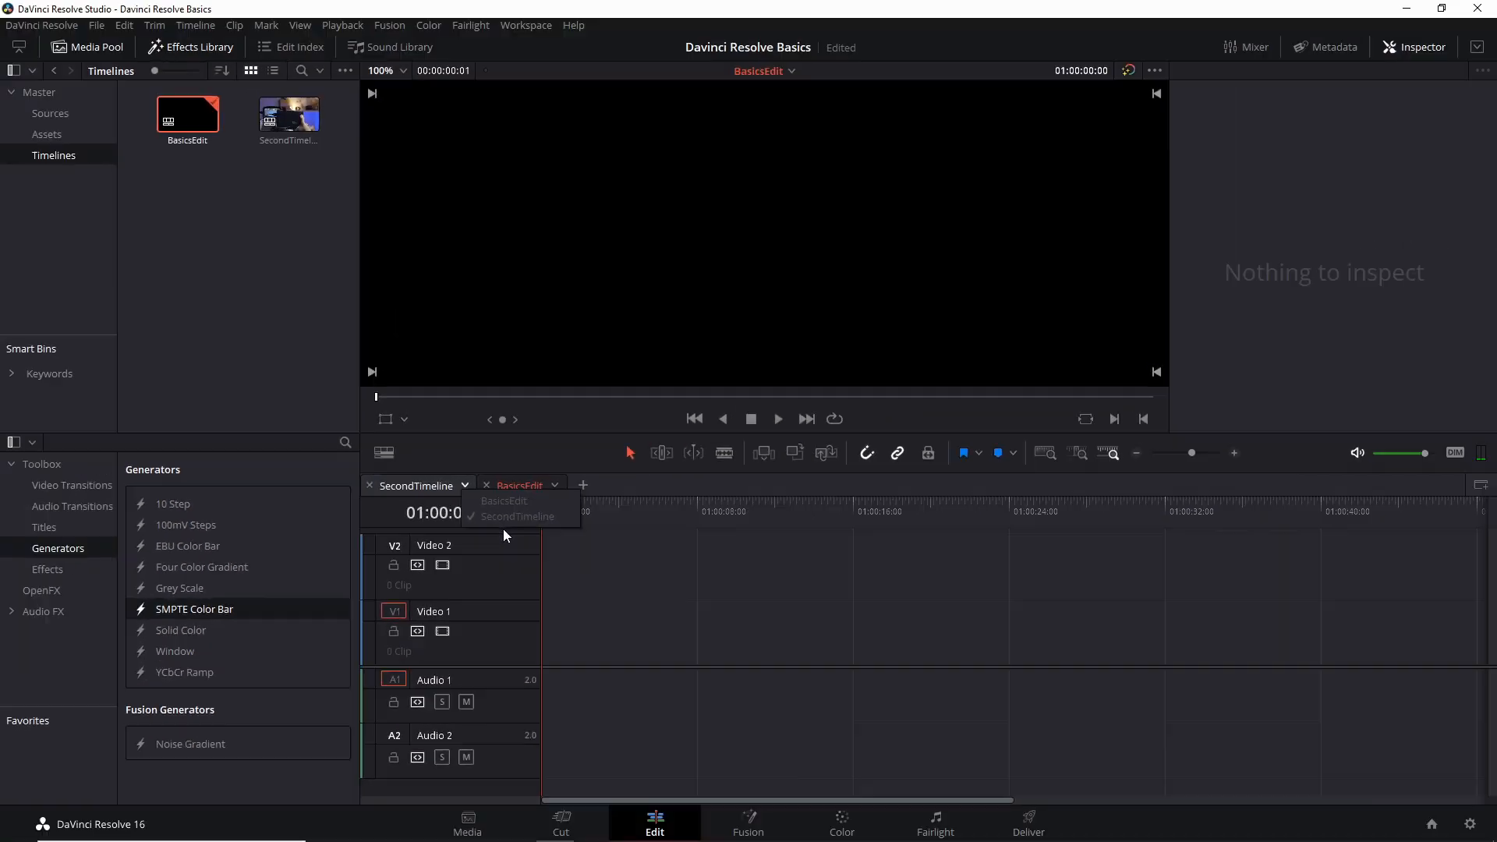
{"action": "left_click", "coordinate": [502, 501]}
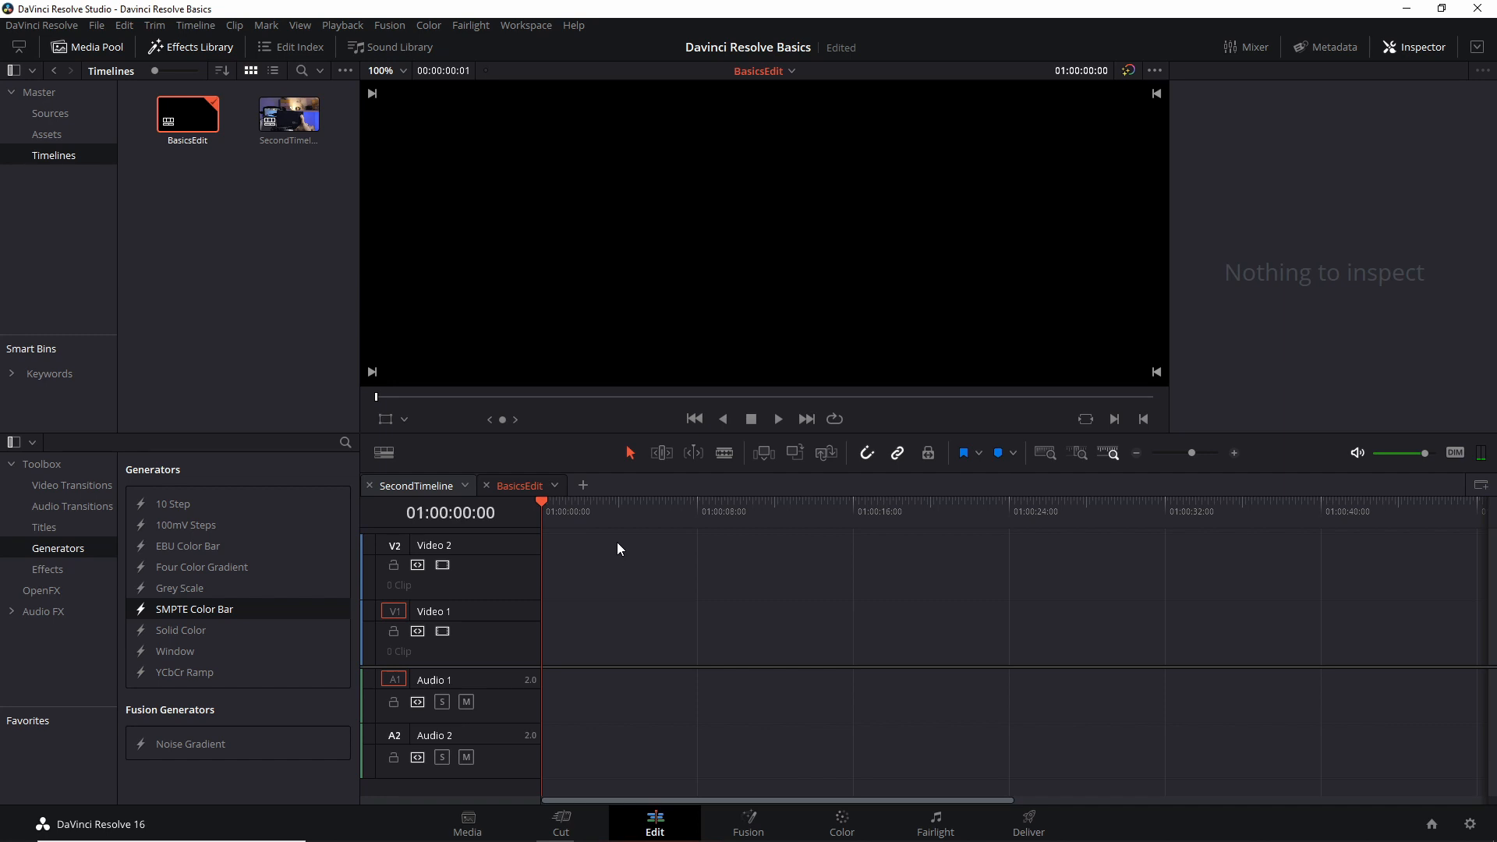
{"action": "mouse_move", "coordinate": [605, 546]}
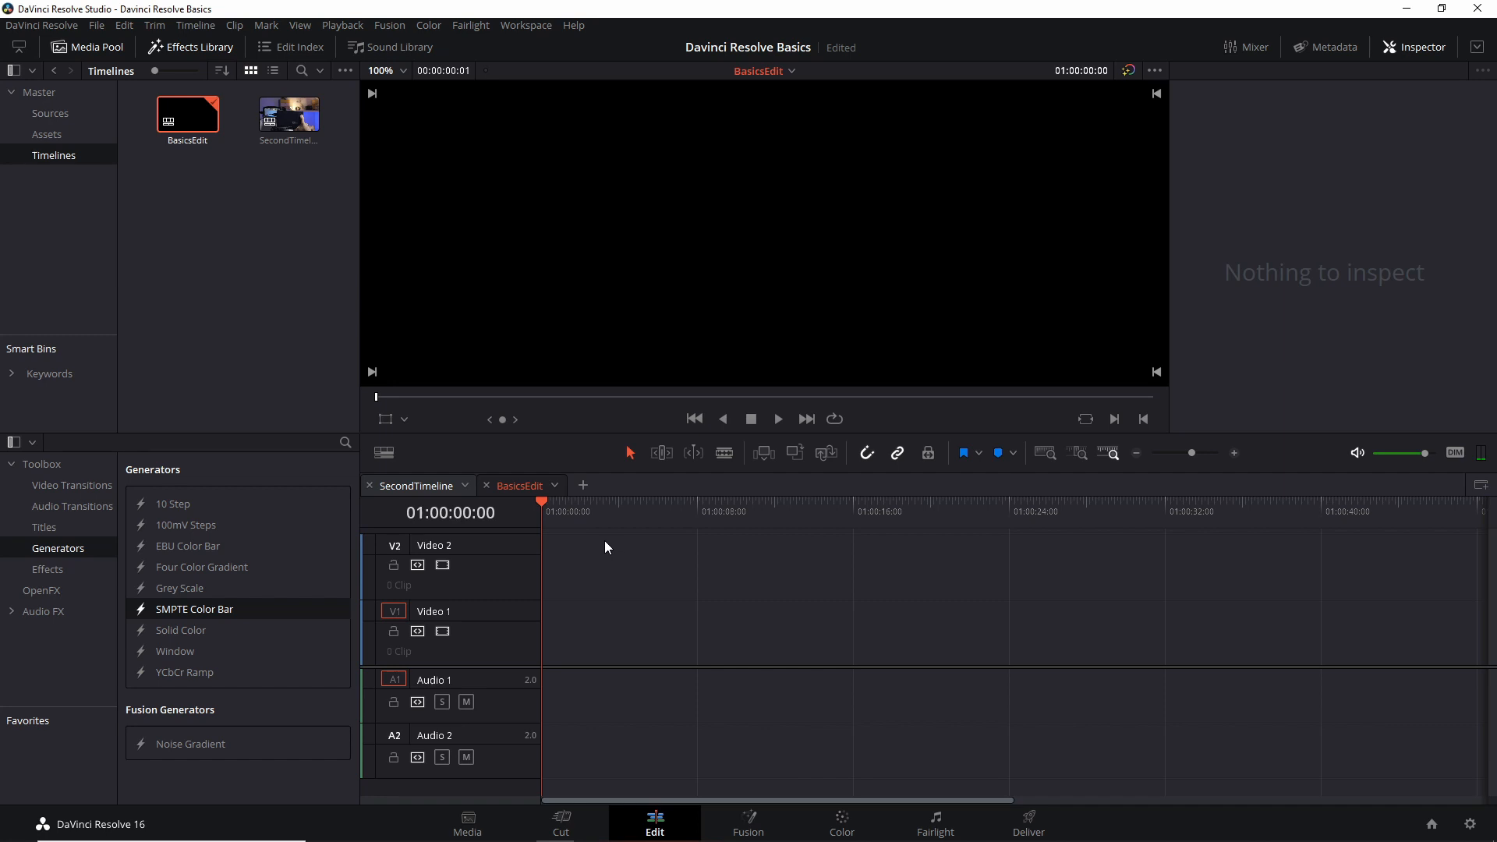
{"action": "mouse_move", "coordinate": [598, 542]}
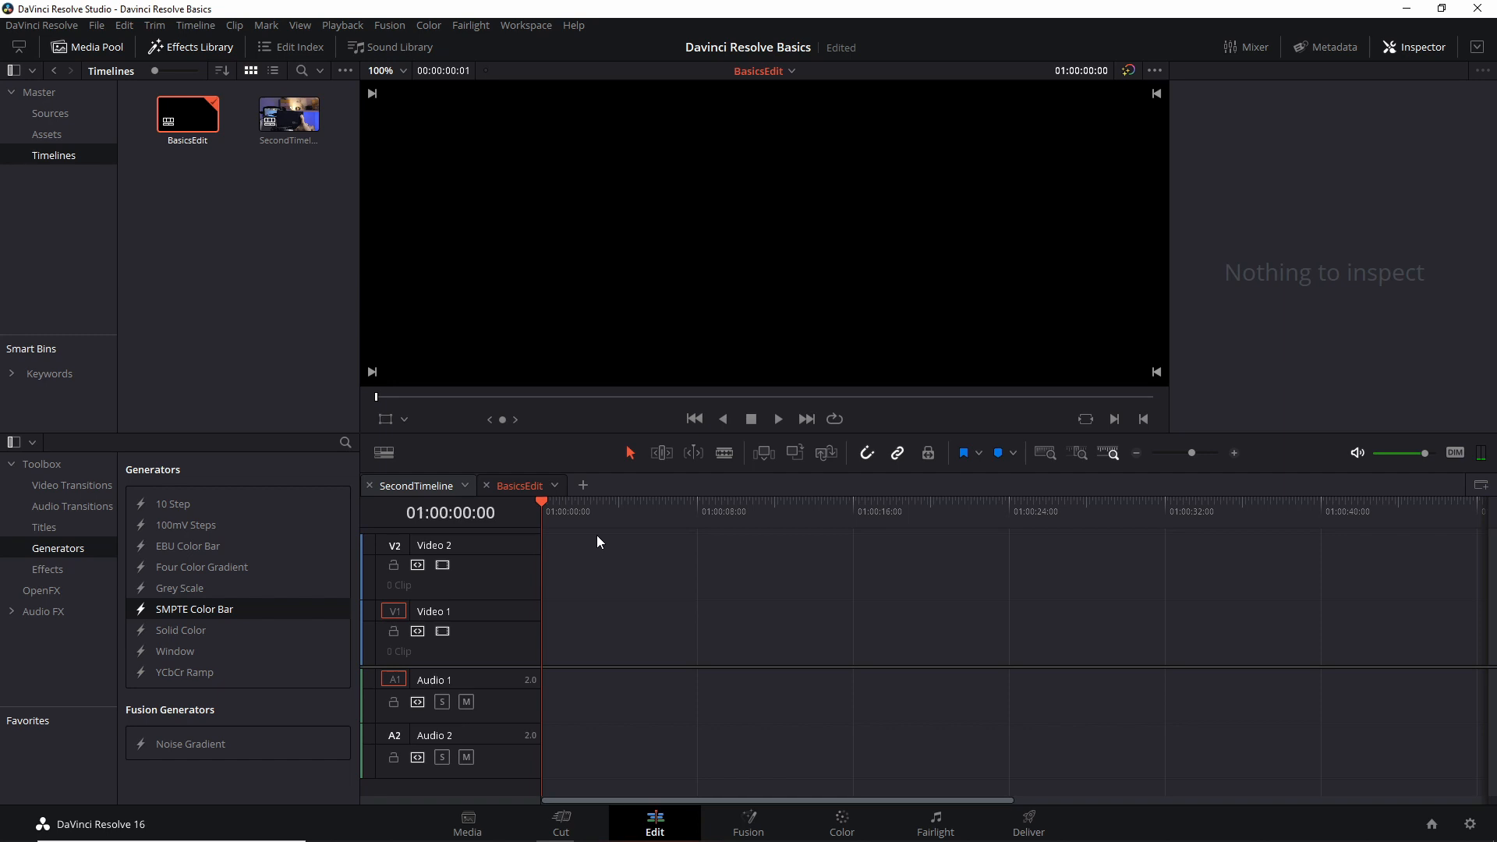
{"action": "mouse_move", "coordinate": [595, 541]}
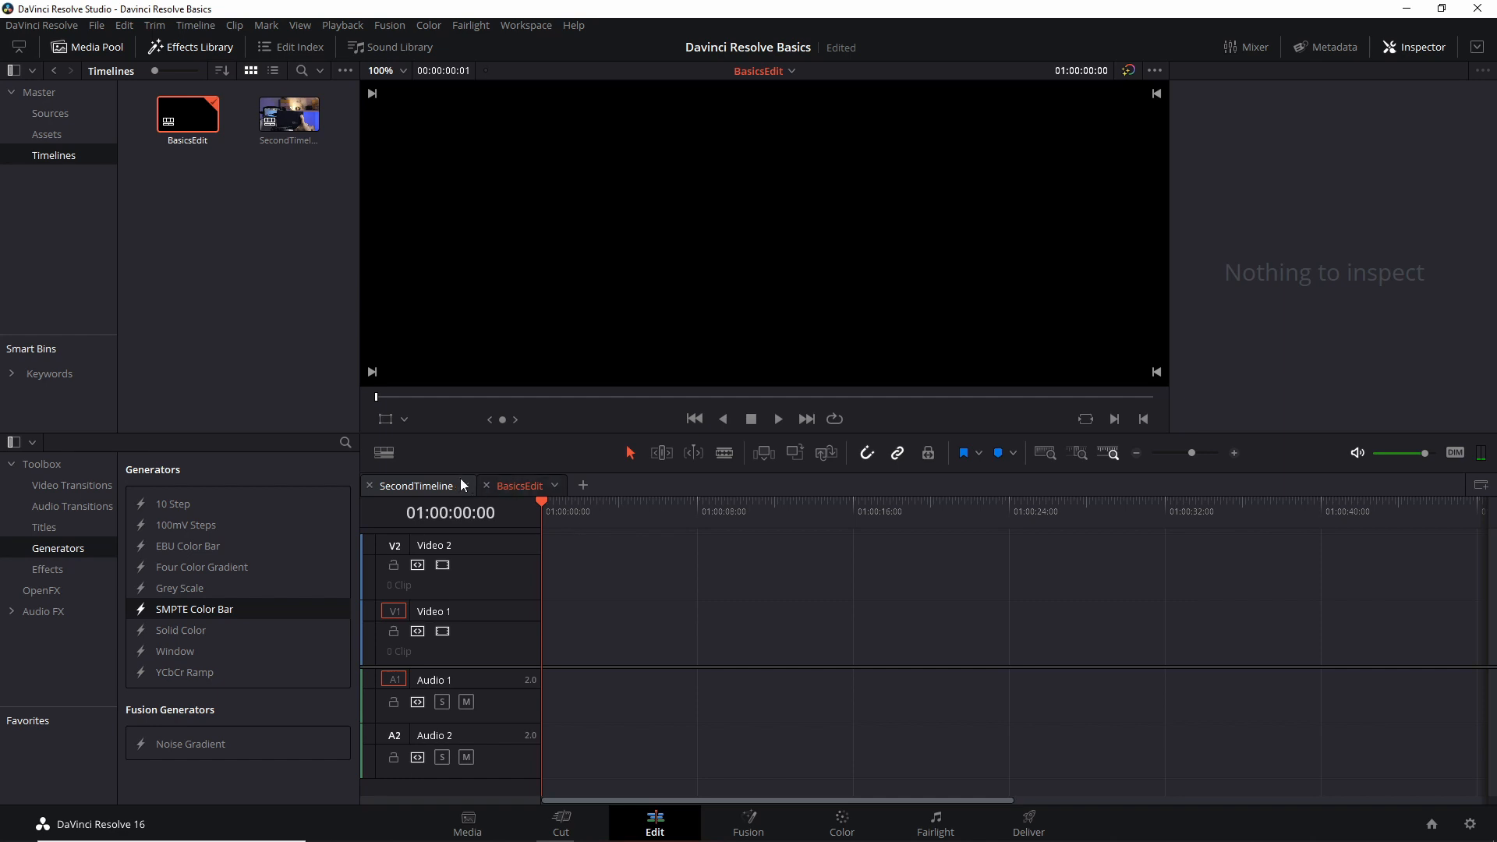
{"action": "left_click", "coordinate": [384, 453]}
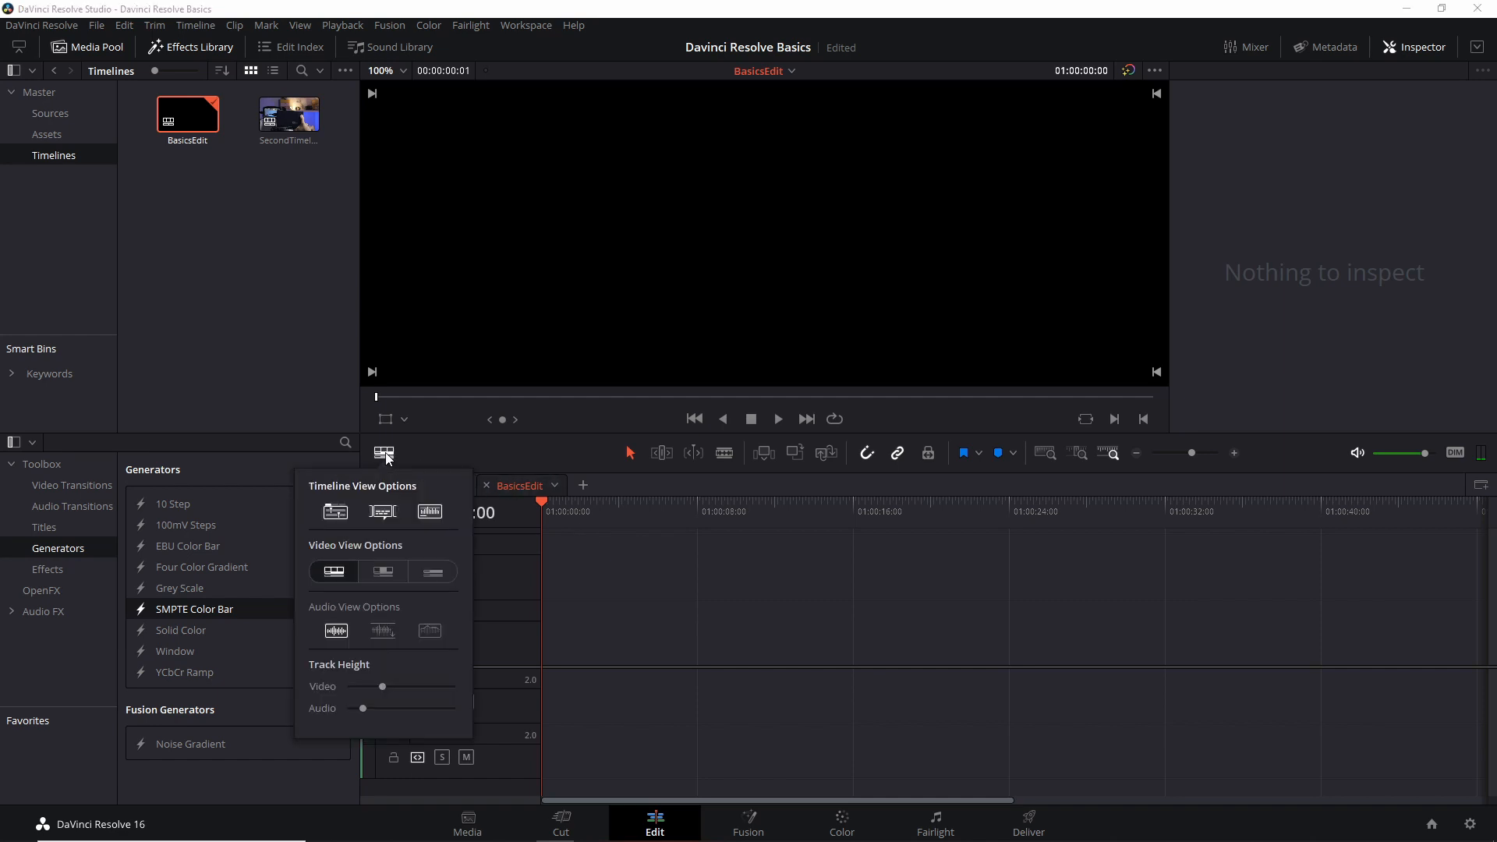
{"action": "mouse_move", "coordinate": [335, 513]}
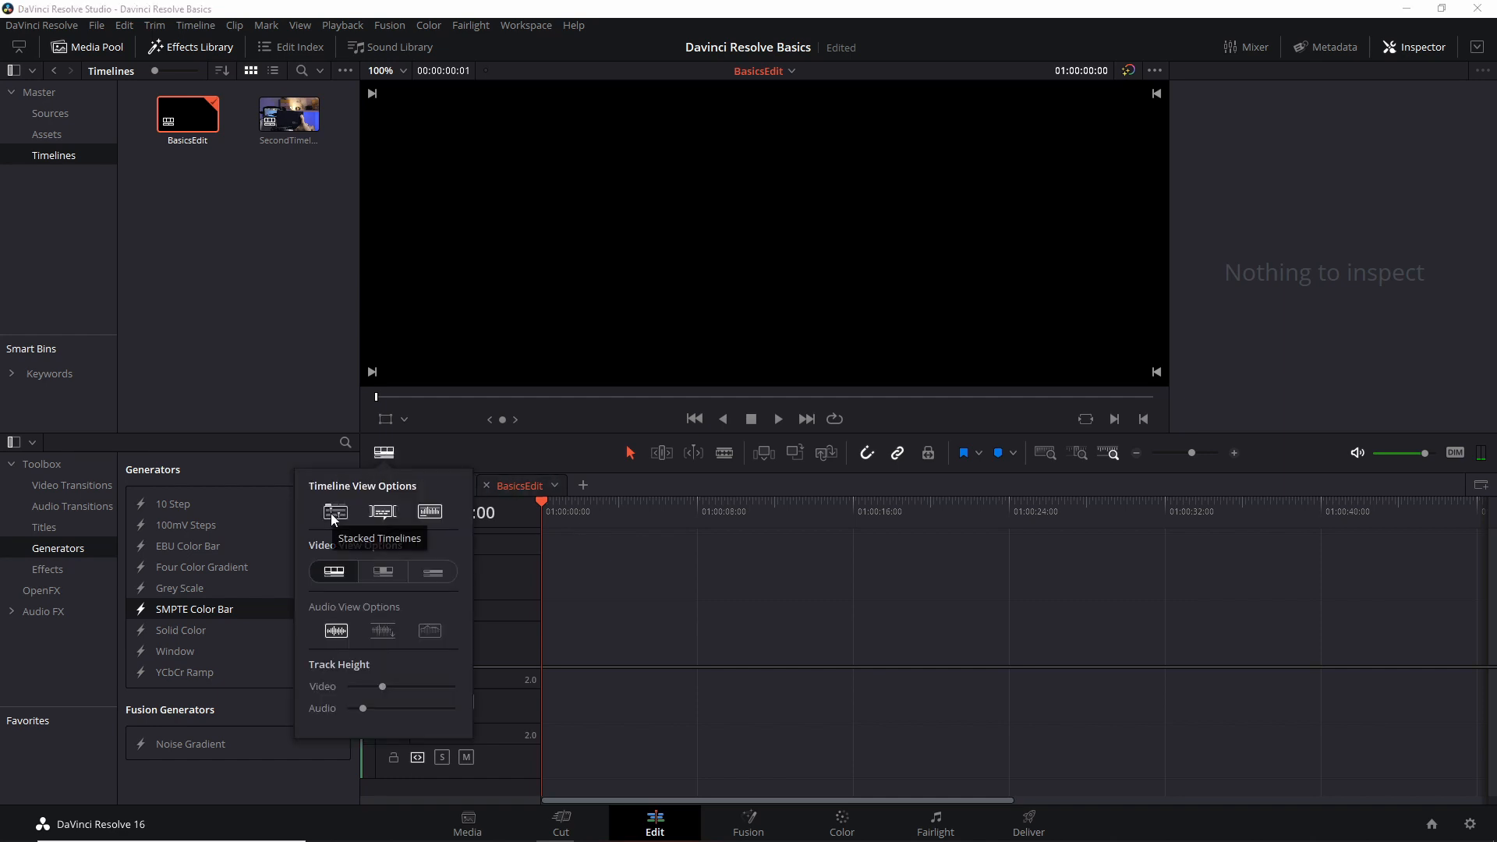